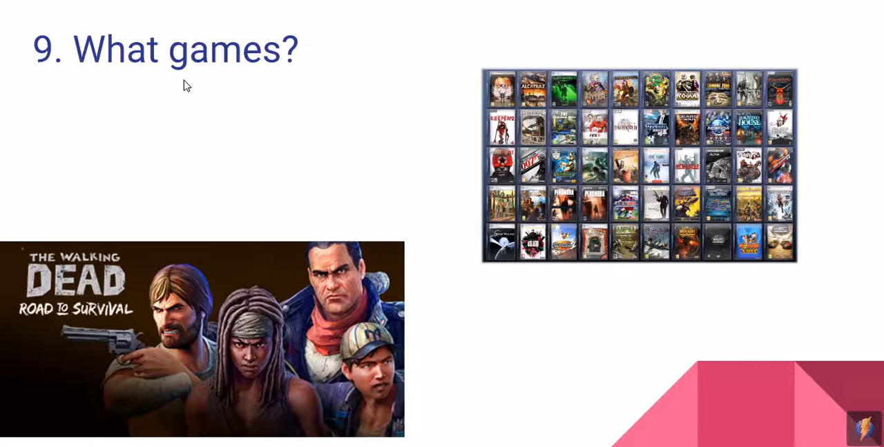
pyautogui.moveTo(274, 104)
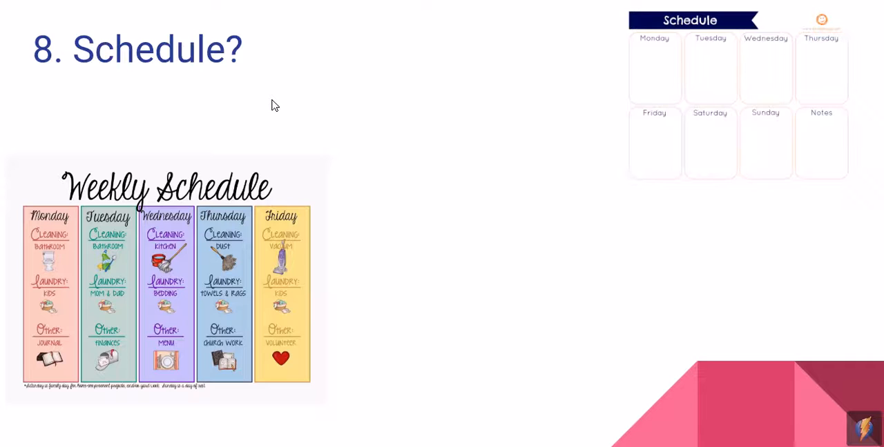
pyautogui.moveTo(224, 118)
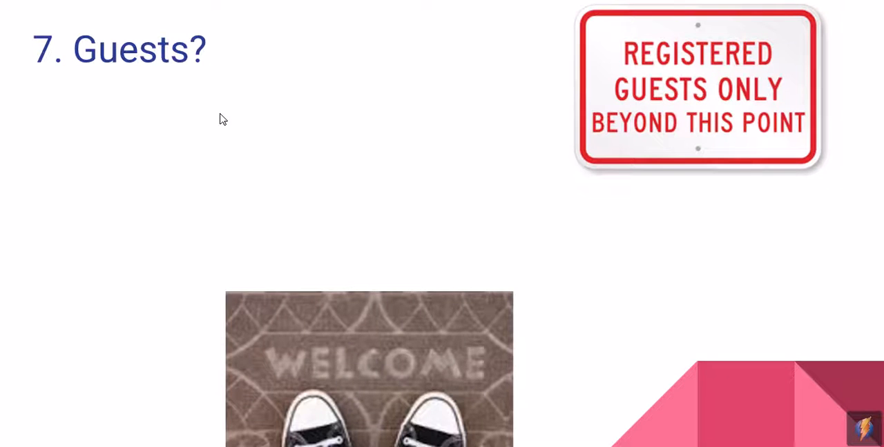
pyautogui.moveTo(559, 442)
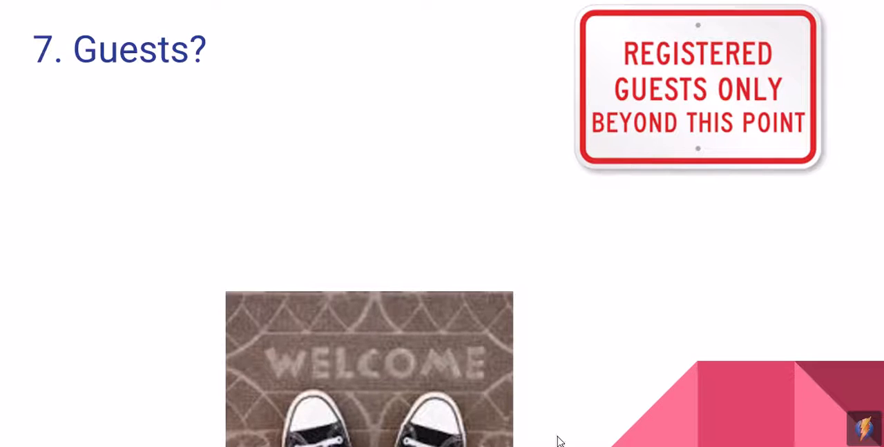
pyautogui.moveTo(592, 351)
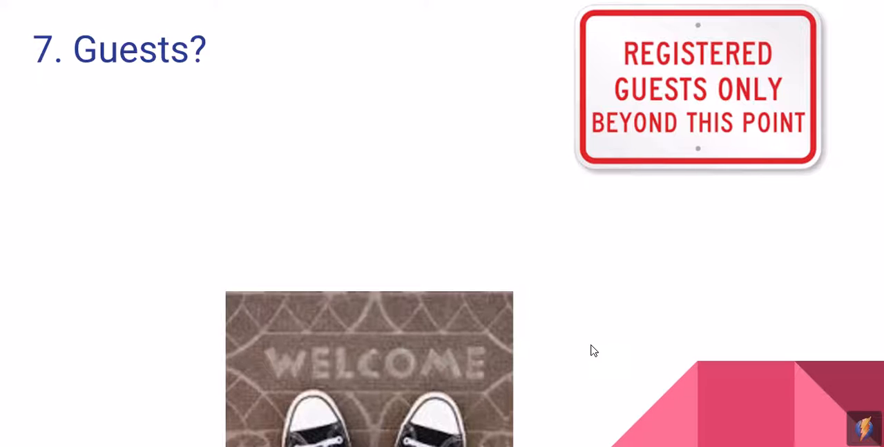
pyautogui.moveTo(611, 364)
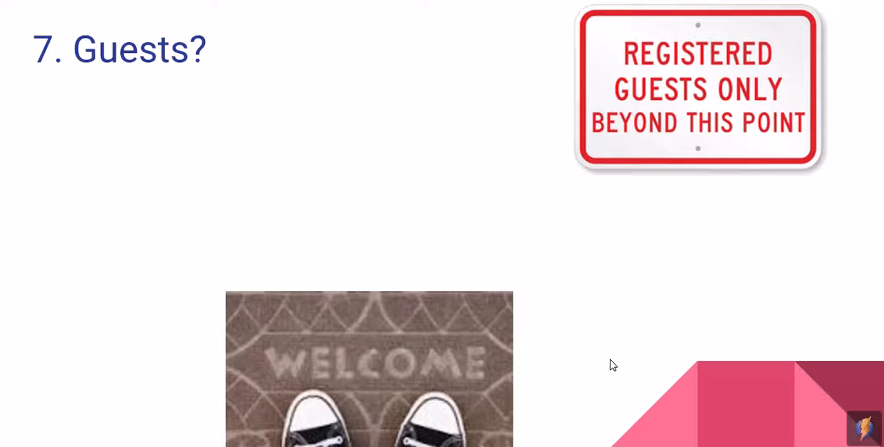